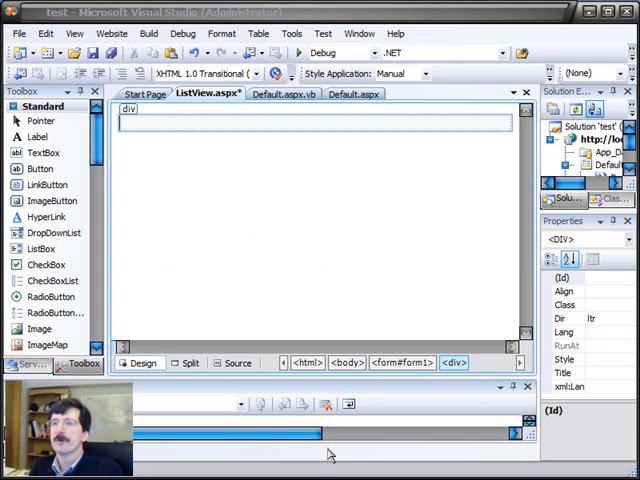
# - Scroll the Toolbox down to reach the ListView control
pyautogui.scroll(-3)
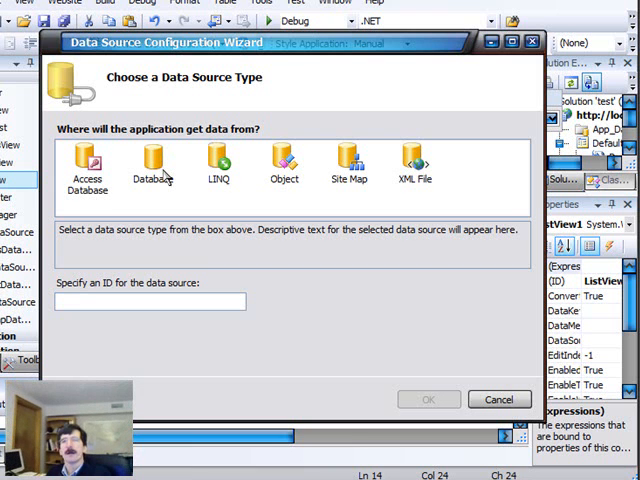
# - Create a database data source on SampleConnectionString selecting * from the Address table
pyautogui.click(152, 160)
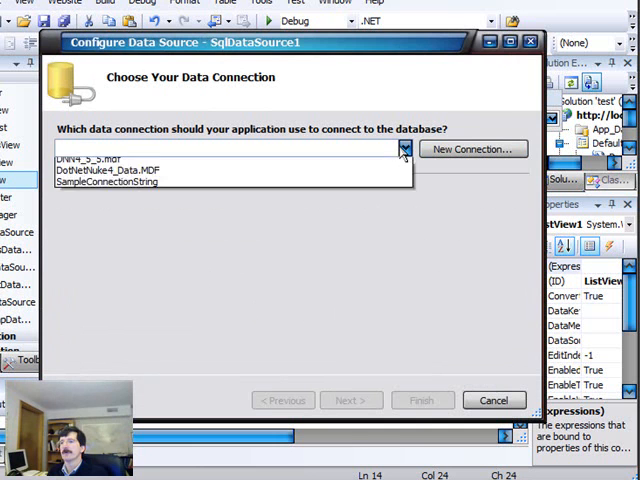
pyautogui.click(106, 182)
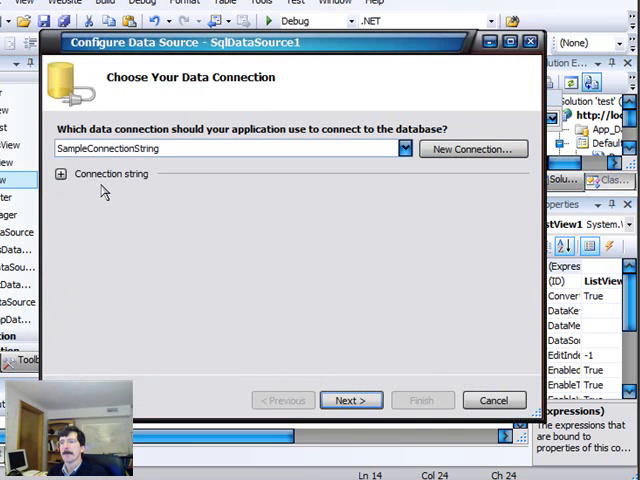
pyautogui.click(350, 400)
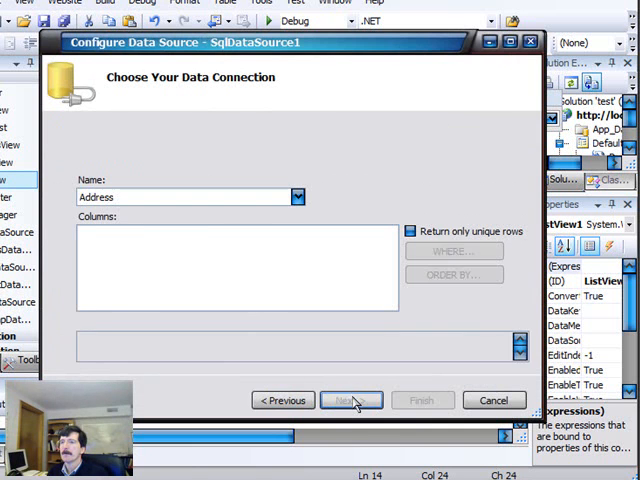
pyautogui.click(350, 400)
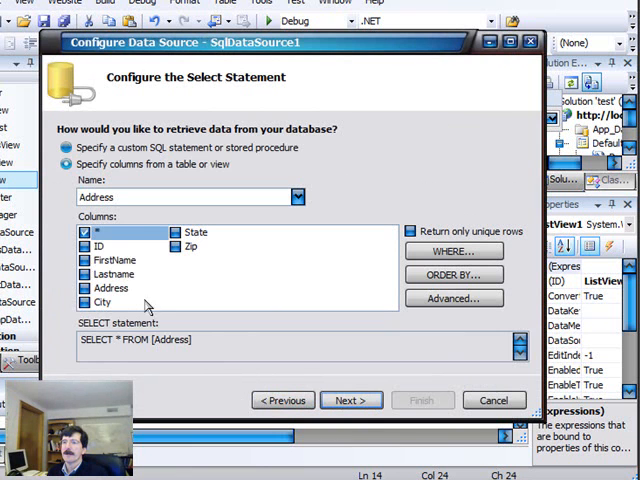
pyautogui.click(351, 400)
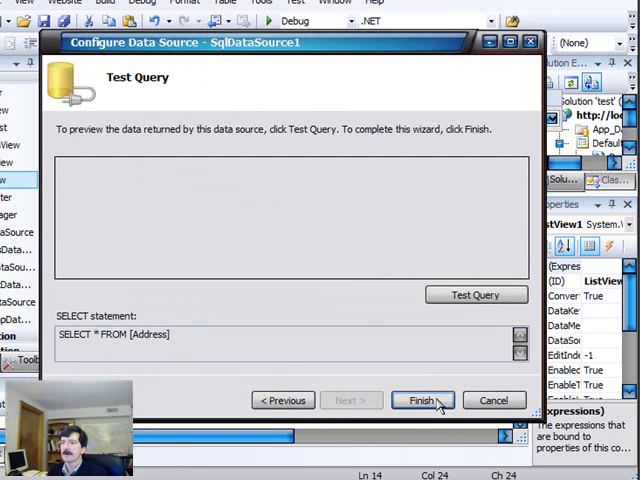
pyautogui.click(422, 399)
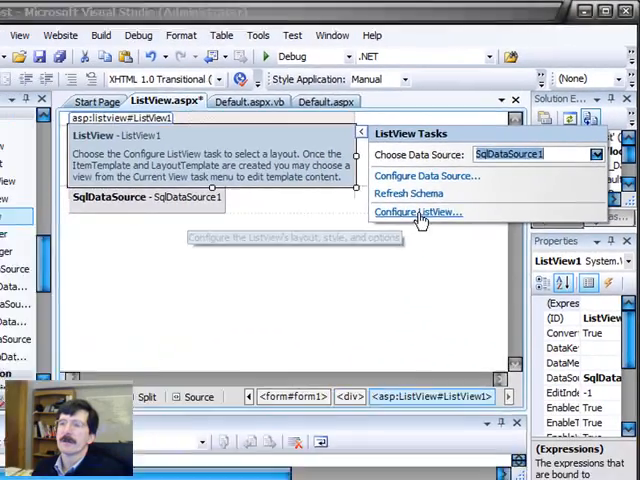
# - Open Configure ListView from the ListView Tasks smart tag
pyautogui.click(419, 211)
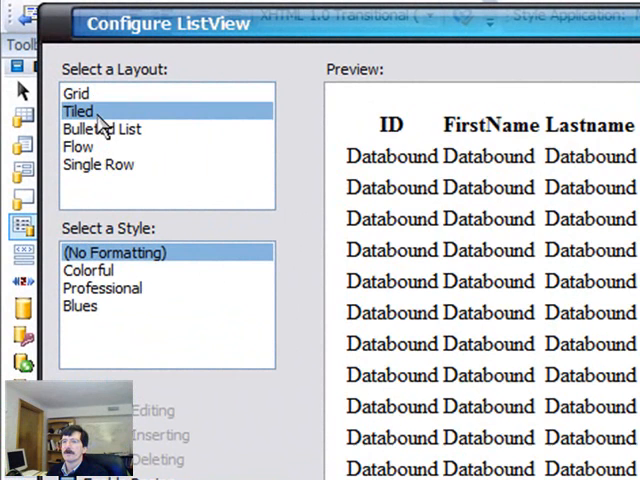
# - Preview Tiled, Bulleted List, Flow and Single Row layouts, then accept with No Formatting
pyautogui.click(78, 110)
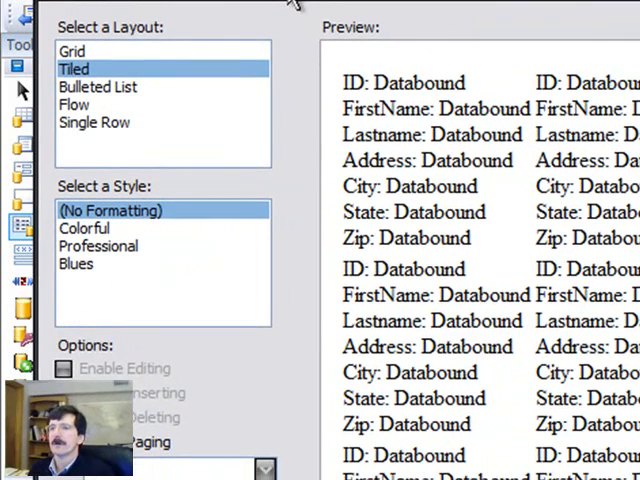
pyautogui.click(97, 77)
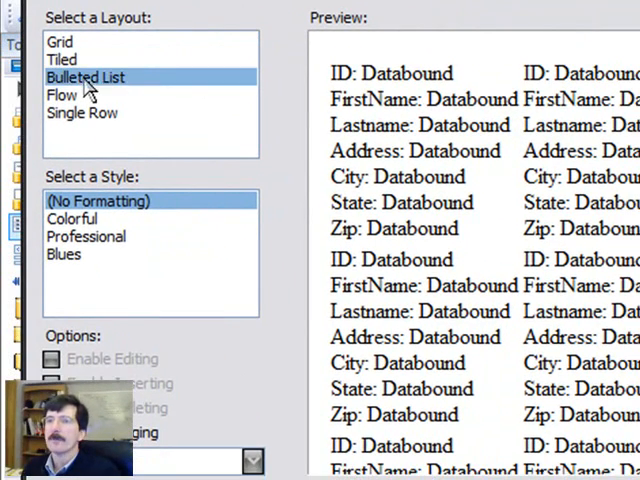
pyautogui.click(62, 94)
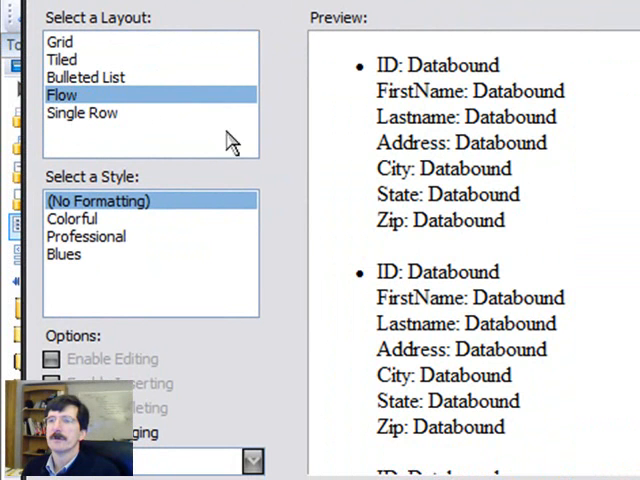
pyautogui.click(81, 113)
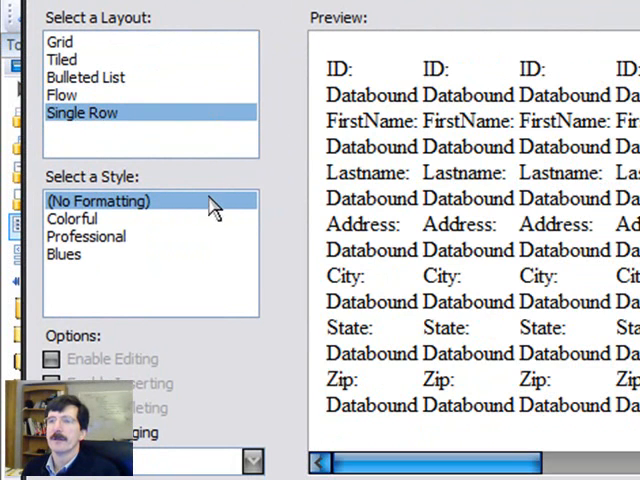
pyautogui.moveTo(385, 258)
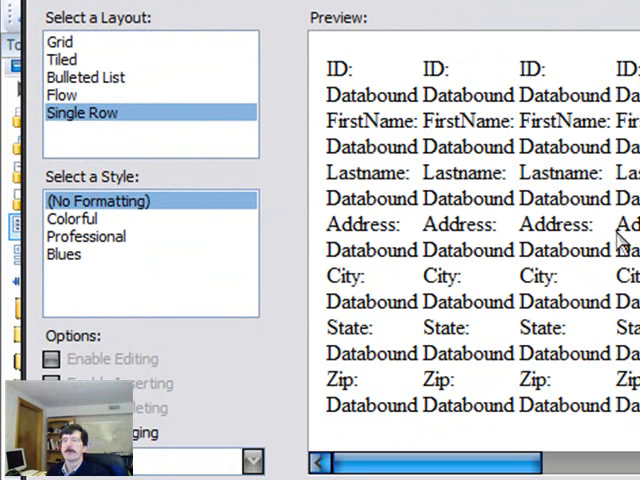
pyautogui.moveTo(456, 147)
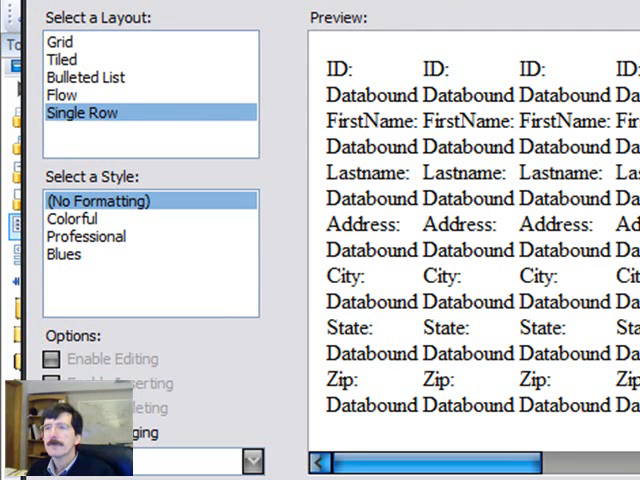
pyautogui.click(62, 42)
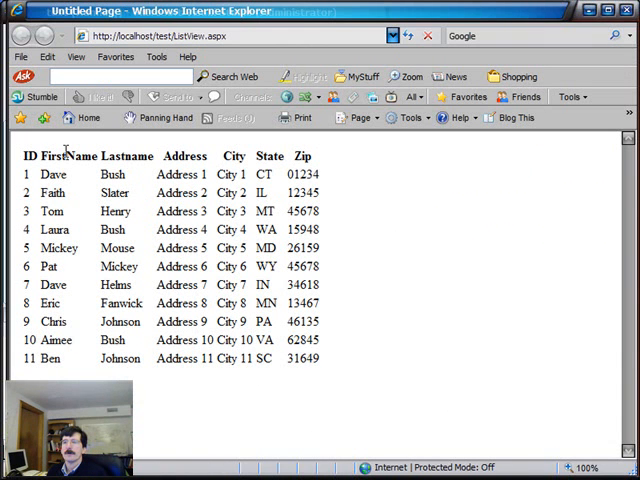
pyautogui.moveTo(188, 385)
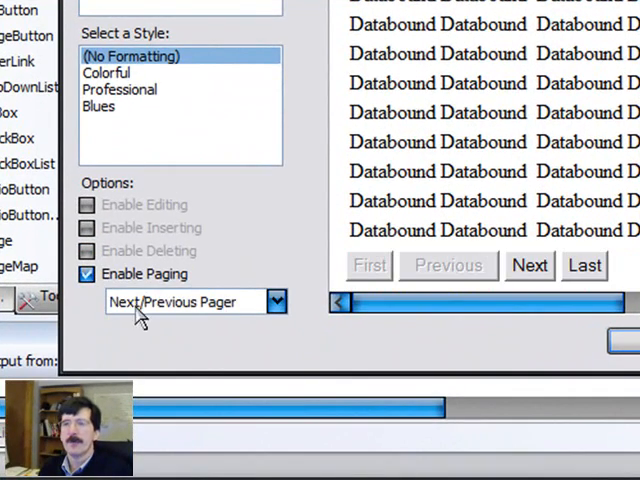
pyautogui.moveTo(200, 307)
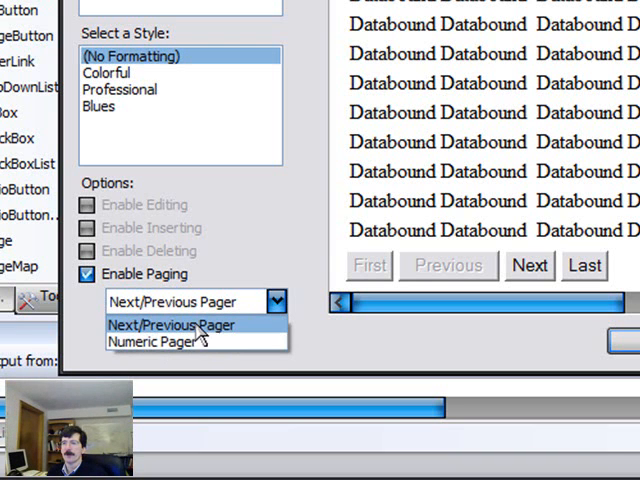
# - Enable Next/Previous paging and apply the Blues style to the ListView
pyautogui.click(178, 324)
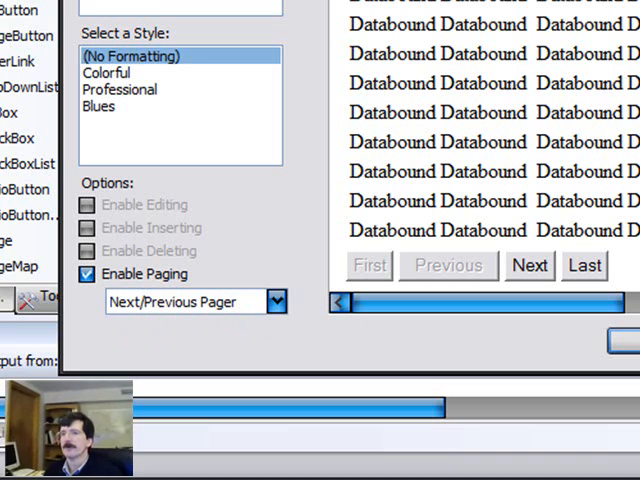
pyautogui.click(97, 108)
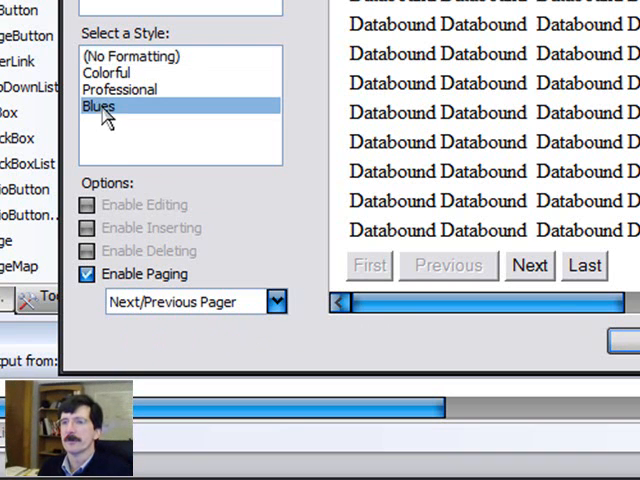
pyautogui.click(120, 89)
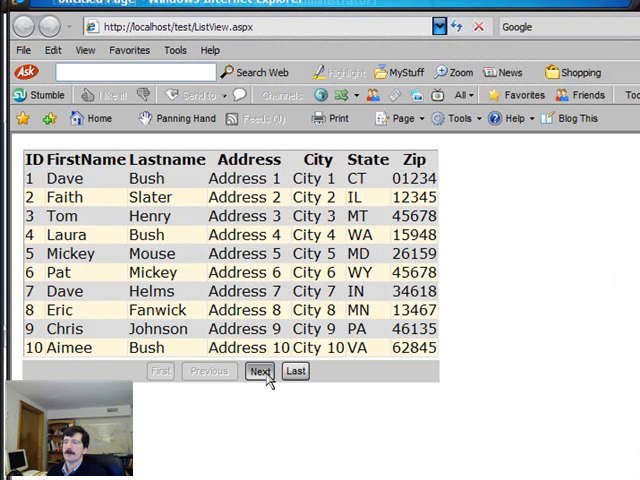
# - Page forward to record 11 in the browser, then return to the designer
pyautogui.click(258, 371)
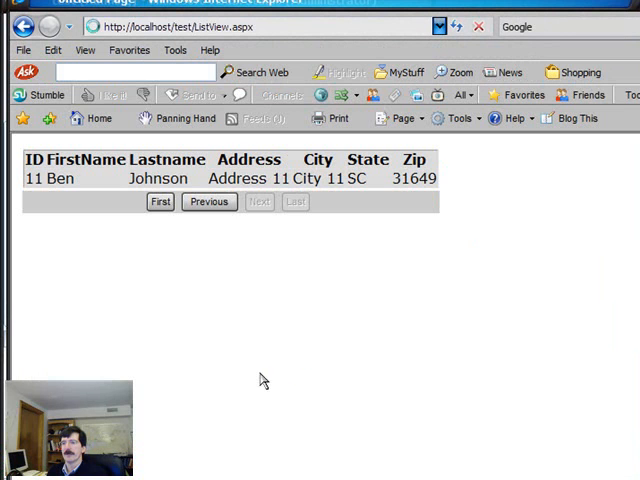
pyautogui.click(158, 201)
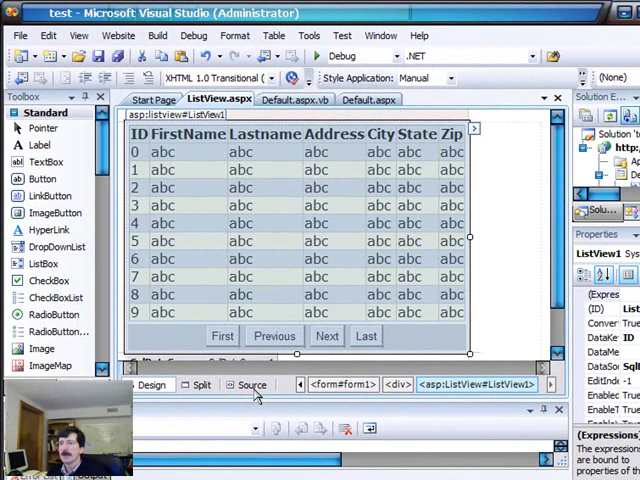
pyautogui.click(250, 384)
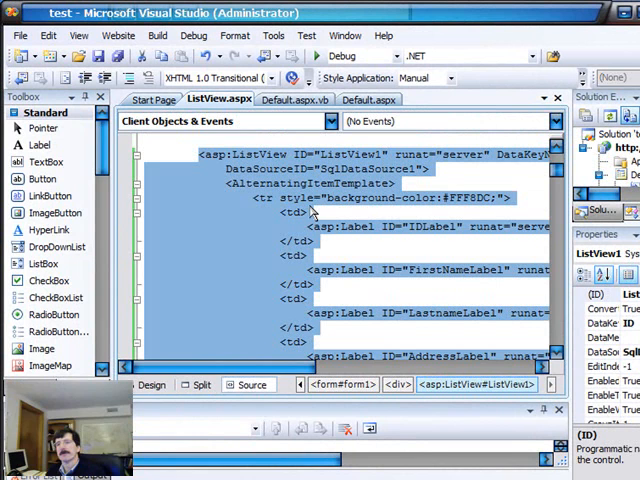
pyautogui.moveTo(322, 192)
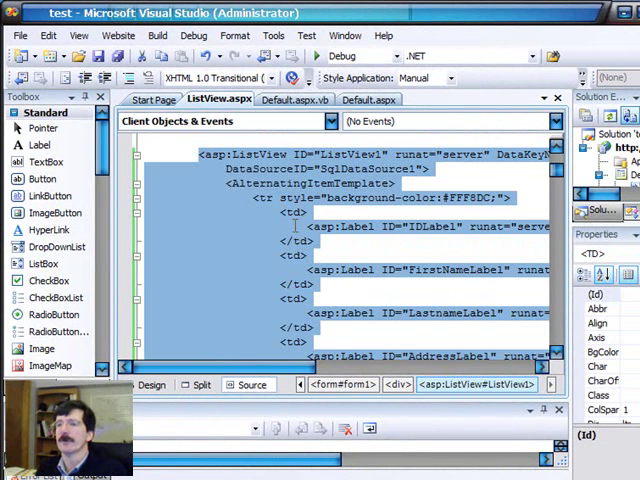
pyautogui.click(270, 235)
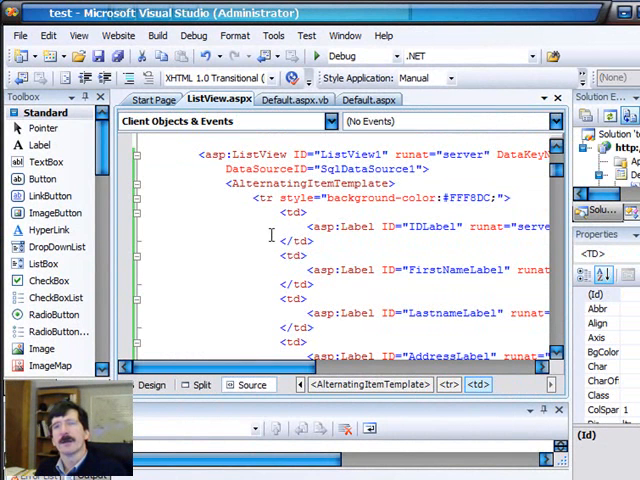
pyautogui.scroll(-3)
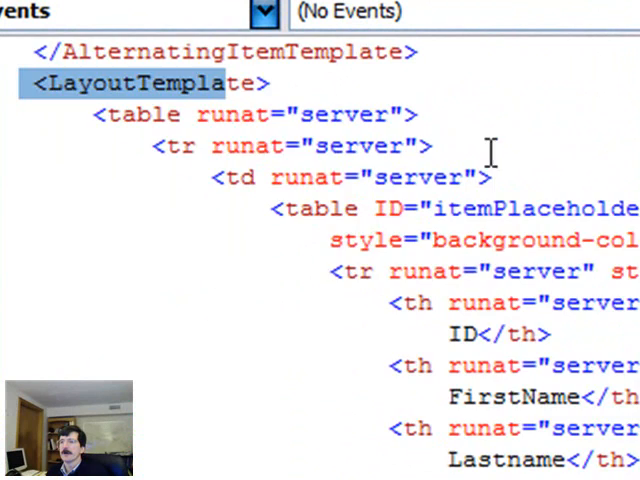
pyautogui.scroll(-3)
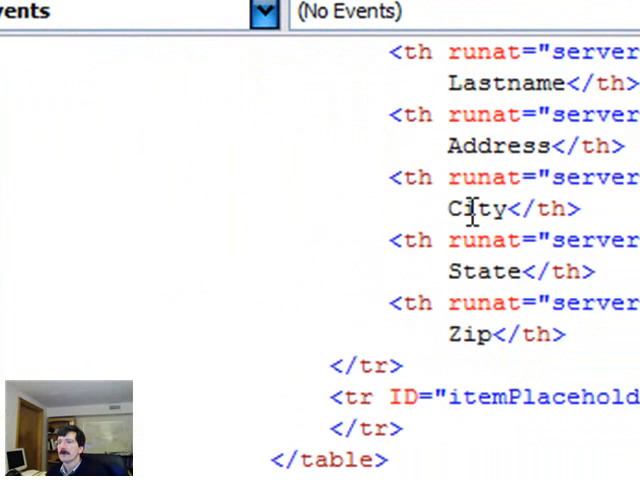
pyautogui.scroll(-3)
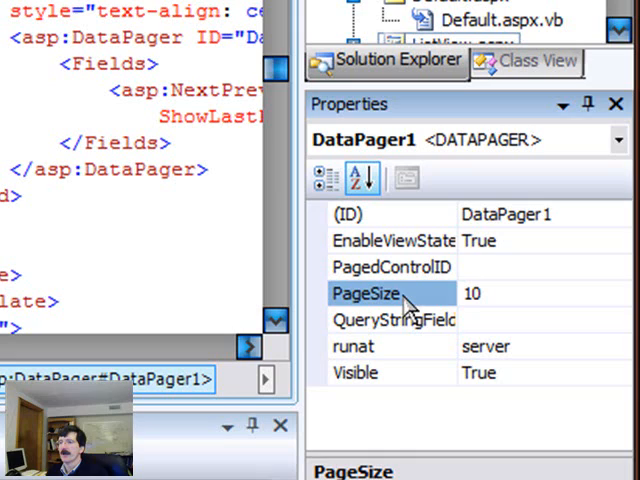
# - Set DataPager1's PageSize property to 5
pyautogui.click(500, 293)
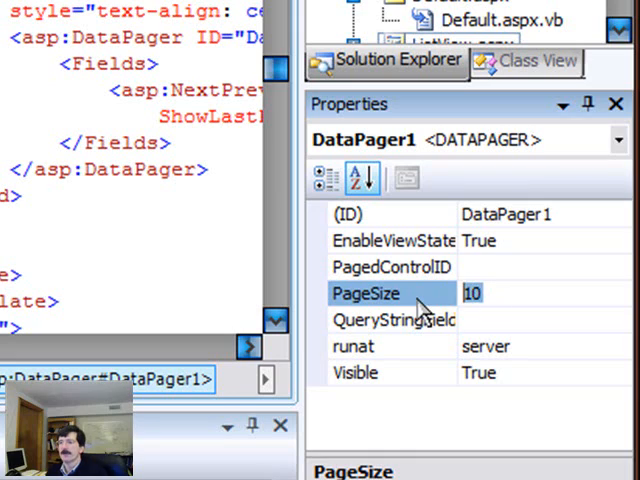
pyautogui.write('5')
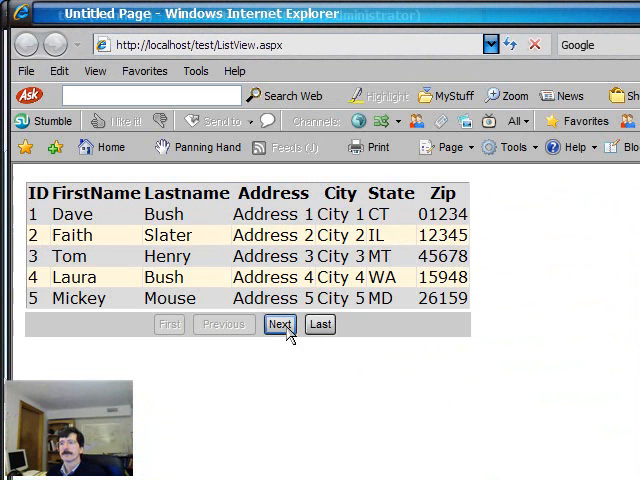
# - Page forward to records 6–10, then return to the ListView source
pyautogui.click(280, 324)
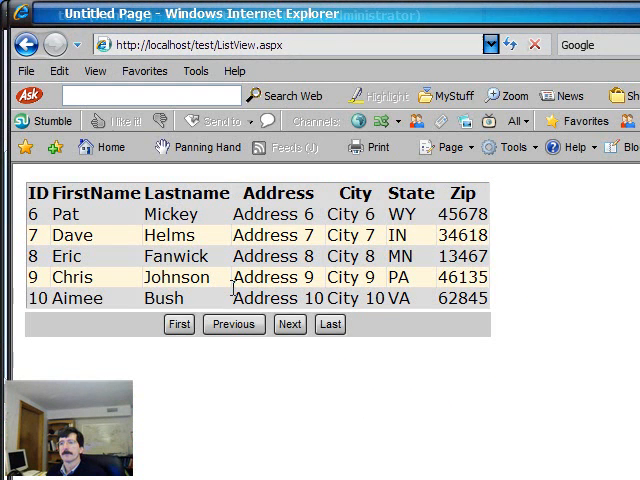
pyautogui.click(179, 323)
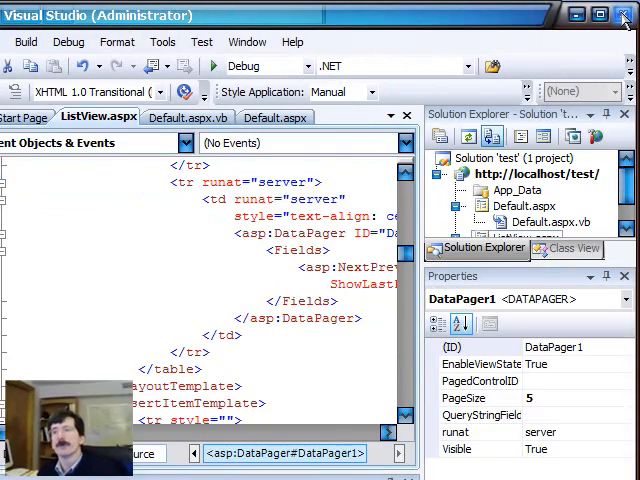
# - Switch ListView.aspx to Design view and open the ListView Tasks smart tag
pyautogui.click(625, 10)
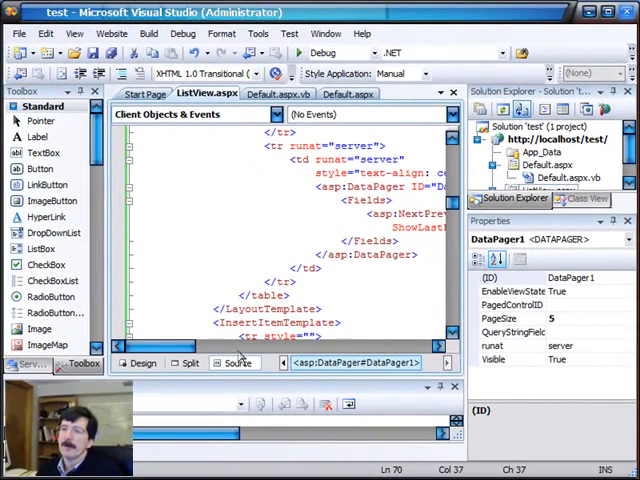
pyautogui.click(142, 363)
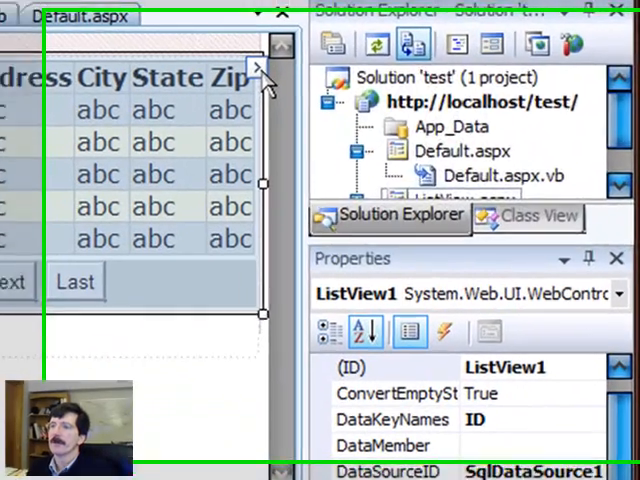
pyautogui.click(258, 72)
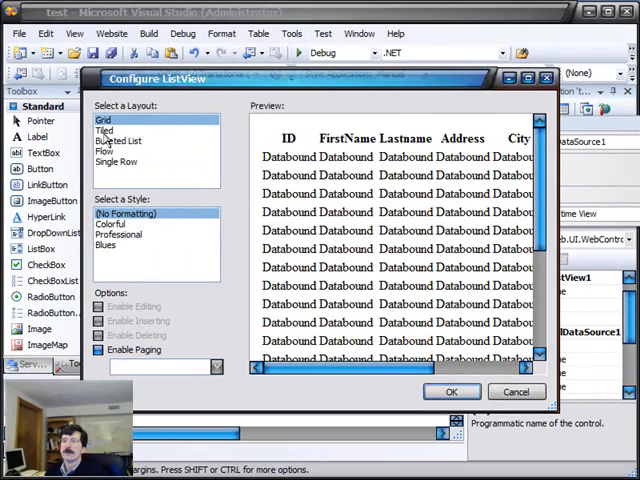
# - Select the Tiled layout and confirm regenerating the ListView
pyautogui.click(104, 131)
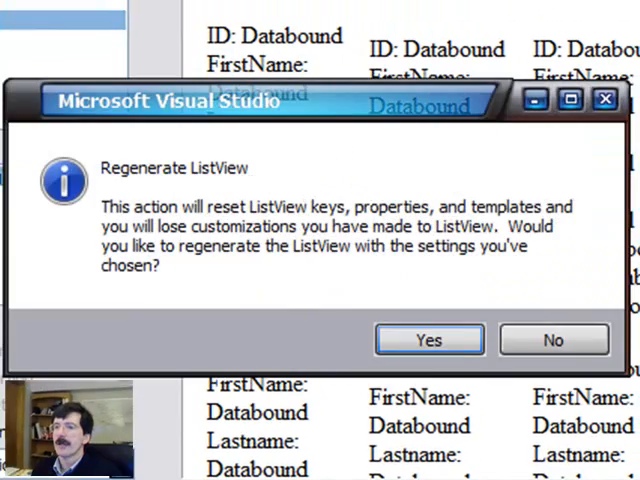
pyautogui.click(428, 339)
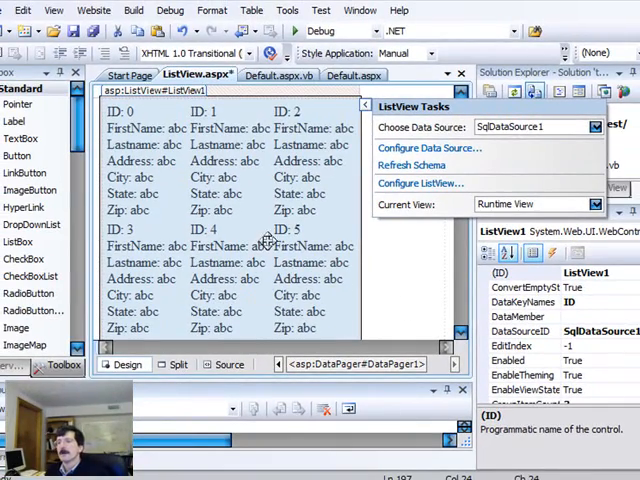
# - Reconfigure ListView1 as Tiled with paging enabled and the Professional style, confirming regeneration
pyautogui.click(419, 182)
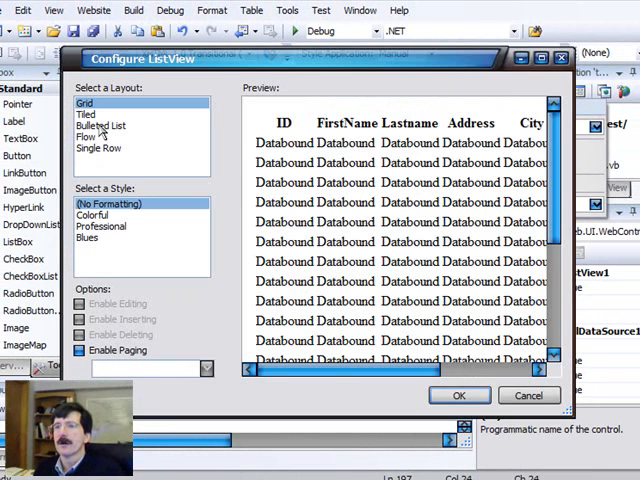
pyautogui.click(86, 114)
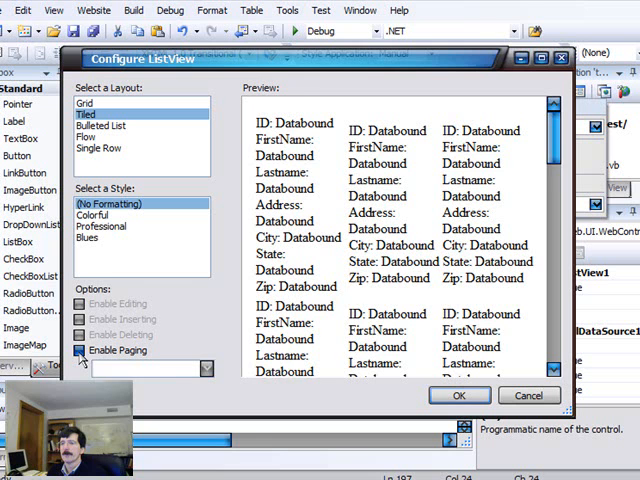
pyautogui.click(92, 214)
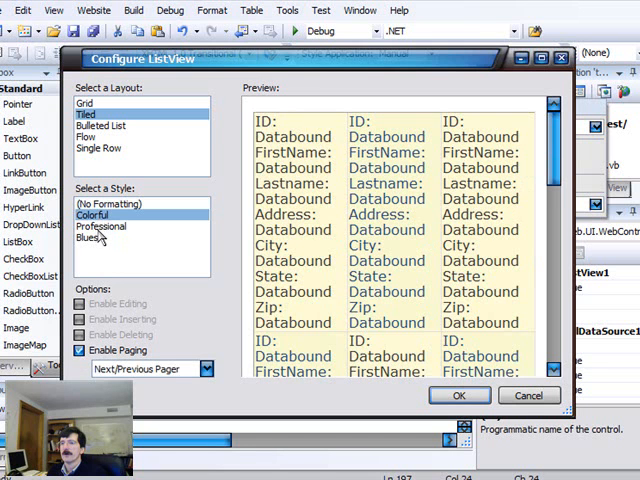
pyautogui.click(100, 225)
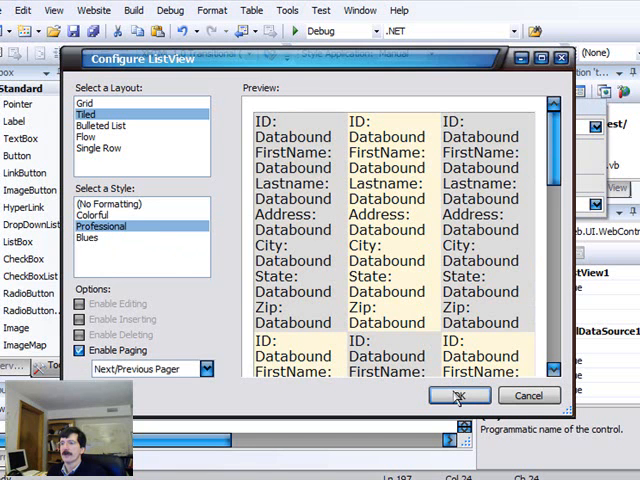
pyautogui.click(458, 395)
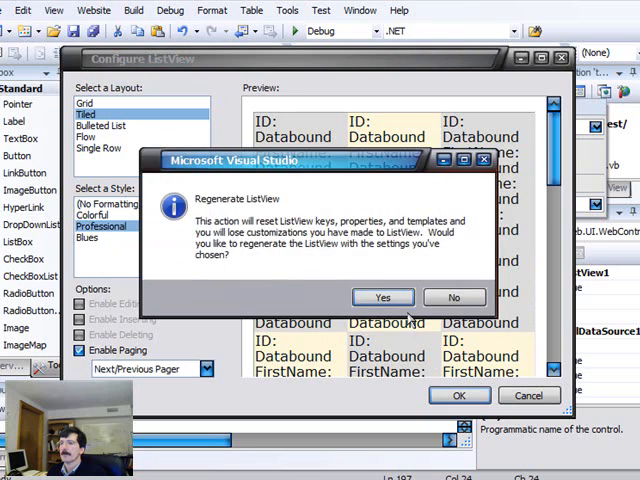
pyautogui.click(382, 297)
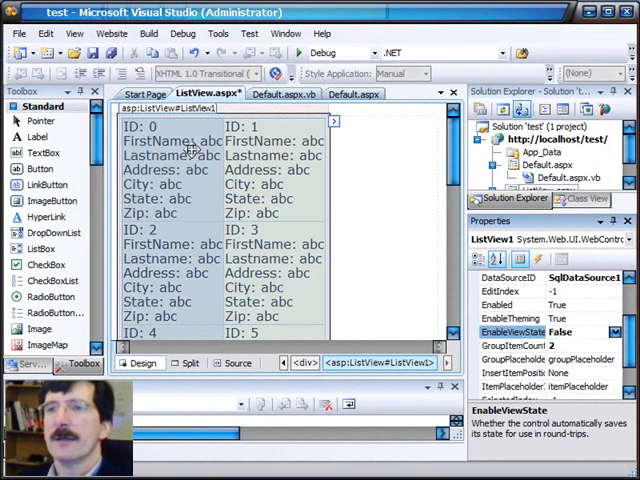
# - Set ListView1's GroupItemCount to 3 so each row shows three records
pyautogui.click(503, 343)
pyautogui.write('3')
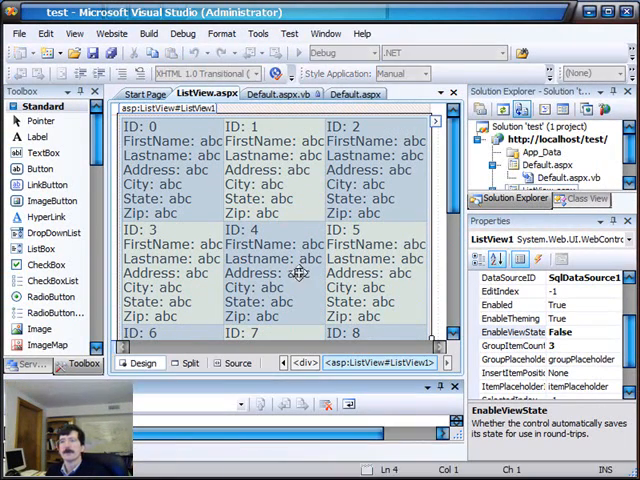
pyautogui.press('F5')
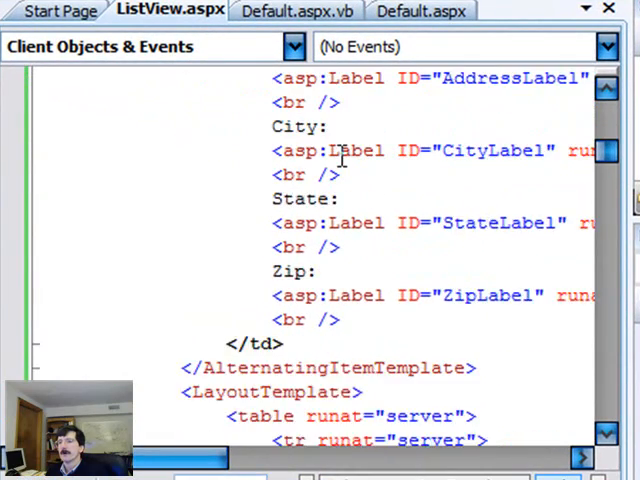
# - Set DataPager1's PageSize to 6 in the Properties window
pyautogui.scroll(-3)
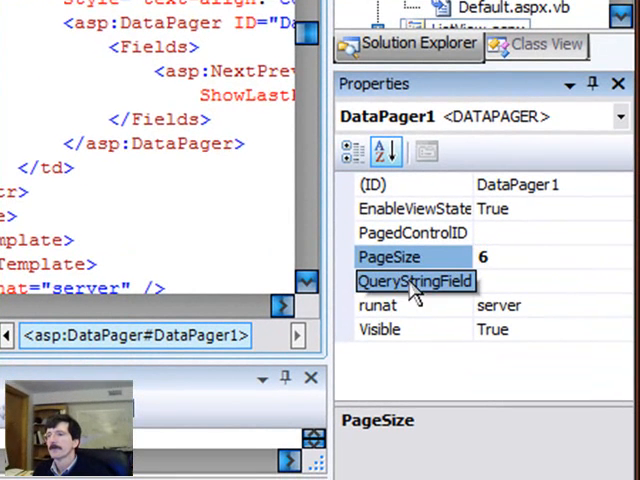
pyautogui.click(414, 281)
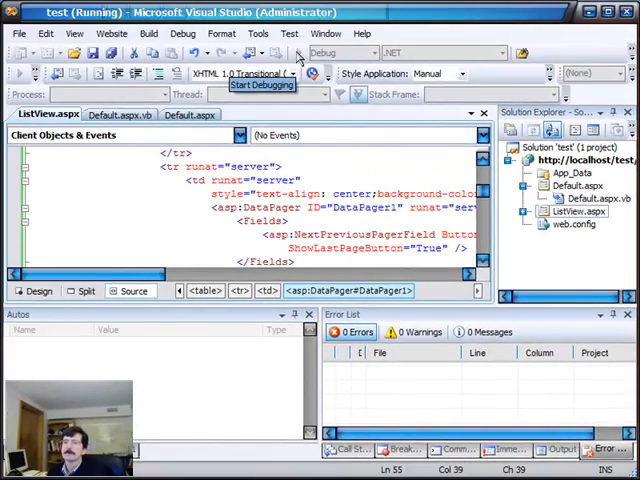
# - Start debugging to launch the website in Internet Explorer
pyautogui.click(247, 84)
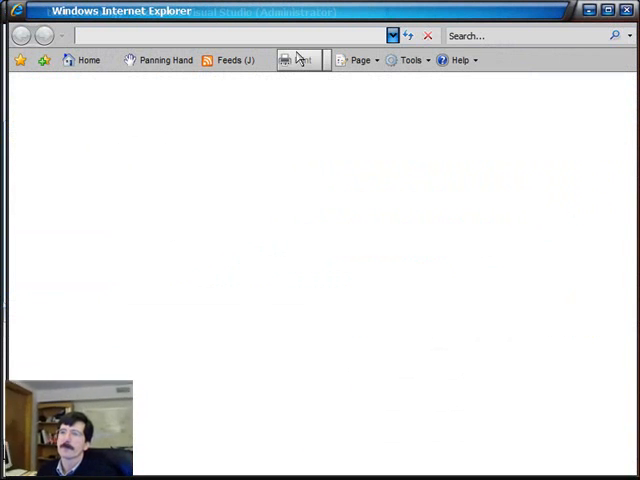